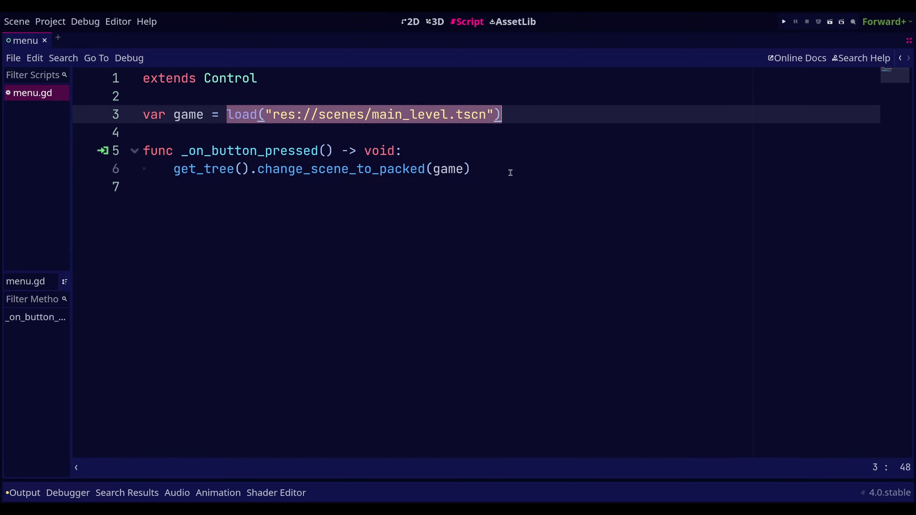
{"action": "mouse_move", "coordinate": [513, 183]}
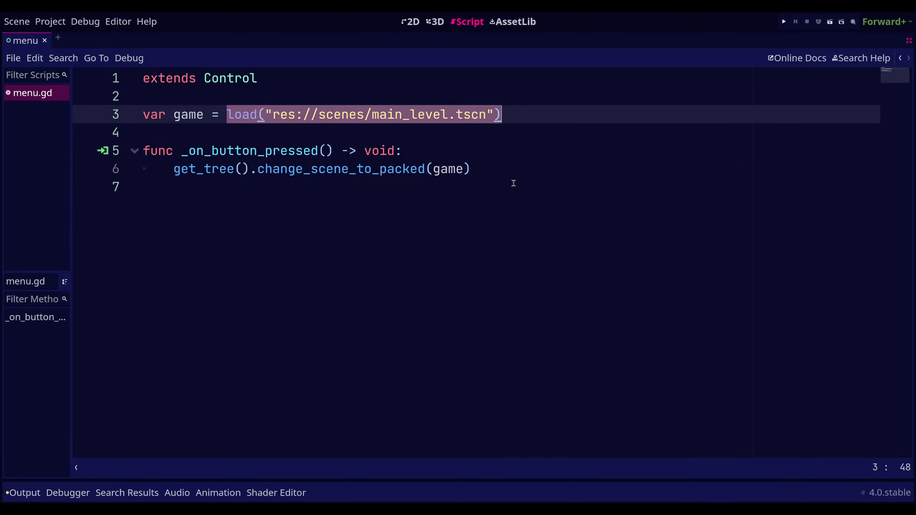
Select the 'enum ThreadLoadStatus' heading on the ResourceLoader docs page
{"action": "left_click", "coordinate": [784, 22]}
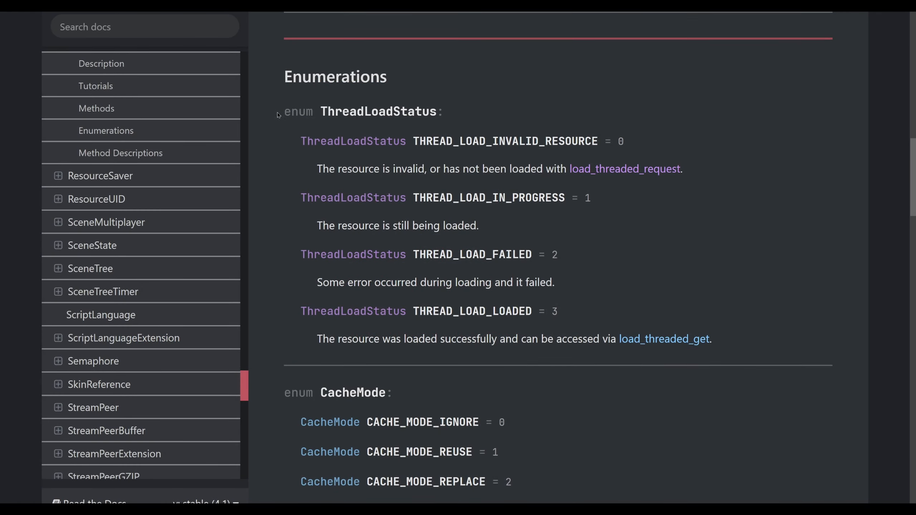
{"action": "double_click", "coordinate": [359, 112]}
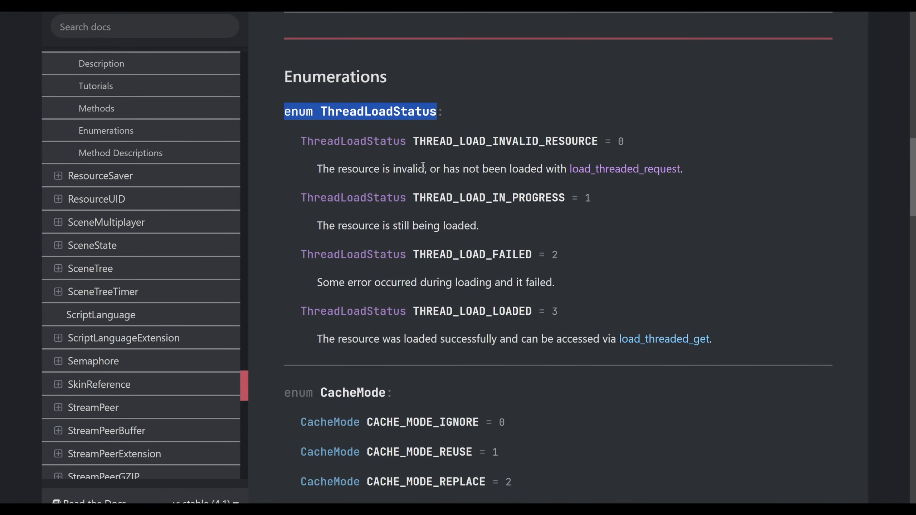